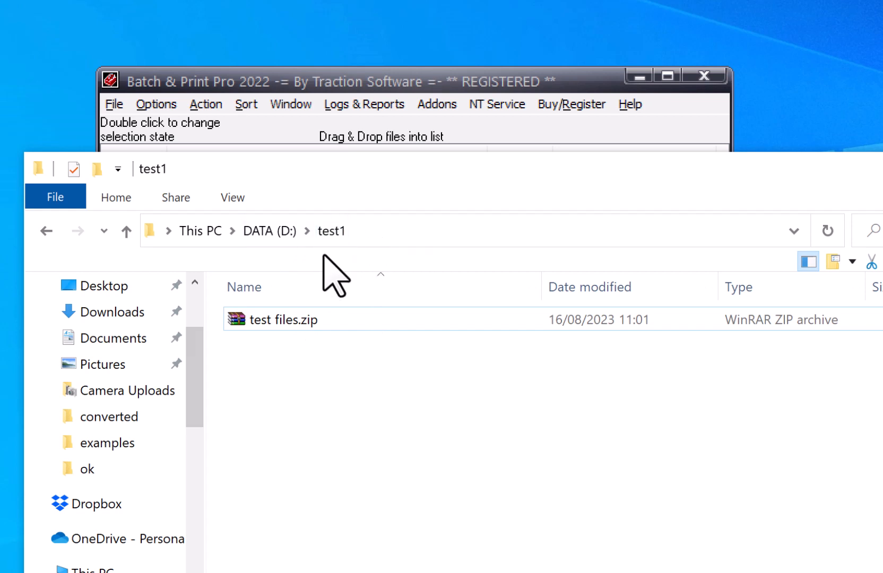
Preview test files.zip and its two PDFs, then return to Batch & Print Pro.
{"action": "double_click", "coordinate": [283, 320]}
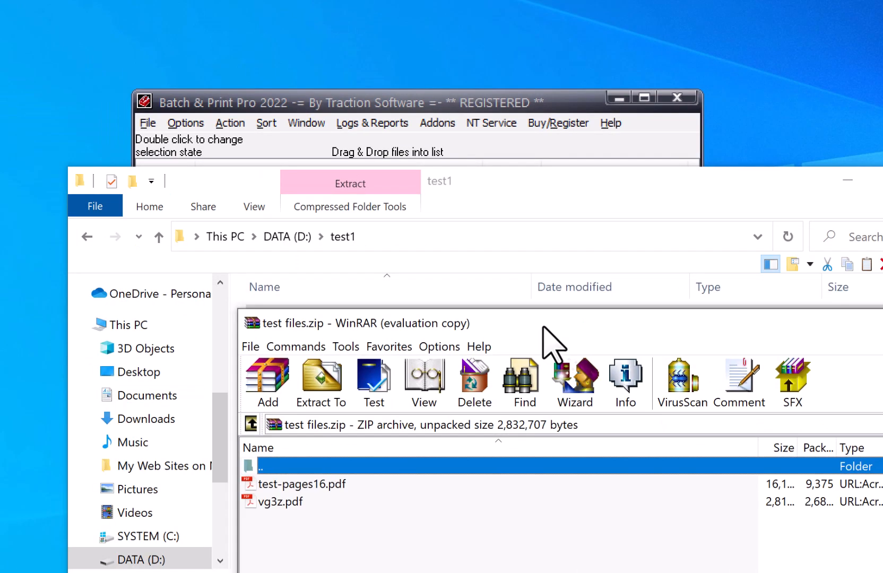
{"action": "mouse_move", "coordinate": [335, 510]}
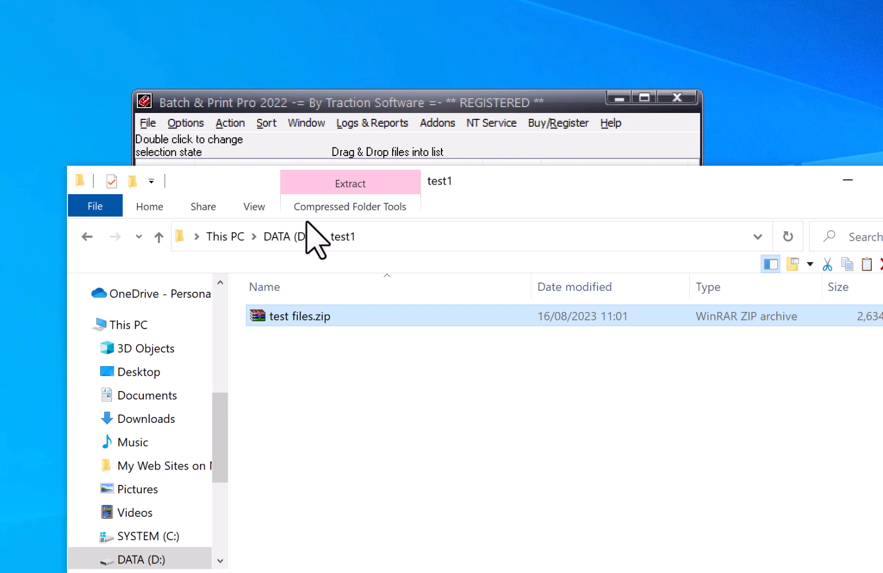
{"action": "left_click", "coordinate": [349, 103]}
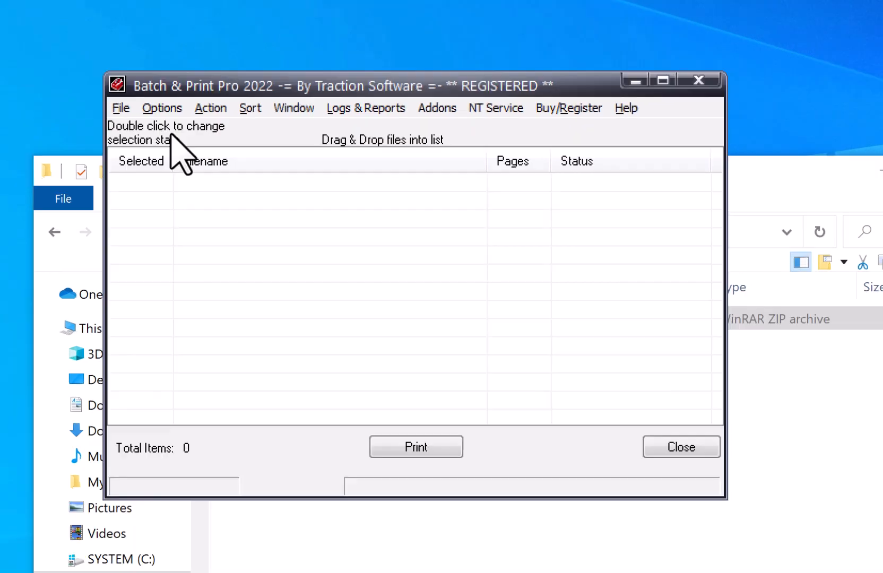
Reach Directory Monitoring via Options, showing monitor path D:\test1.
{"action": "left_click", "coordinate": [162, 107]}
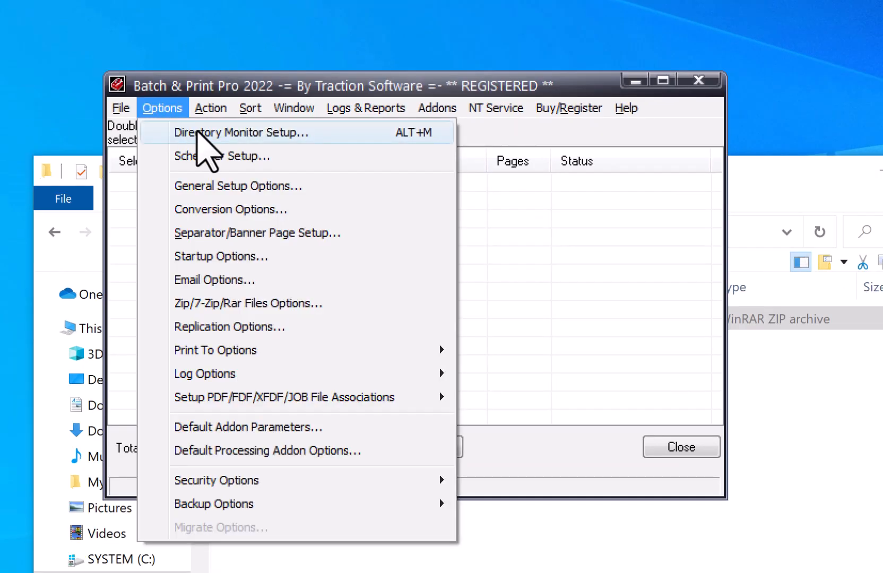
{"action": "left_click", "coordinate": [242, 133]}
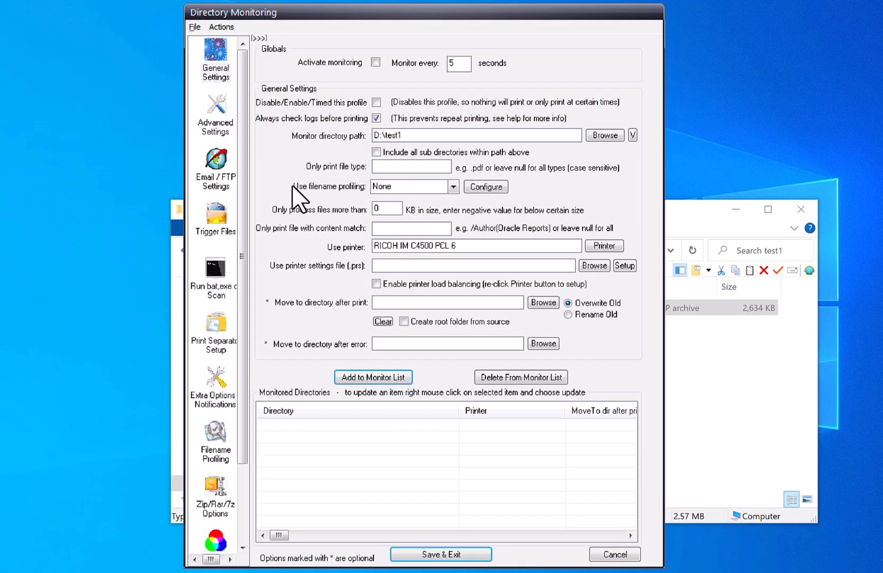
{"action": "mouse_move", "coordinate": [300, 145]}
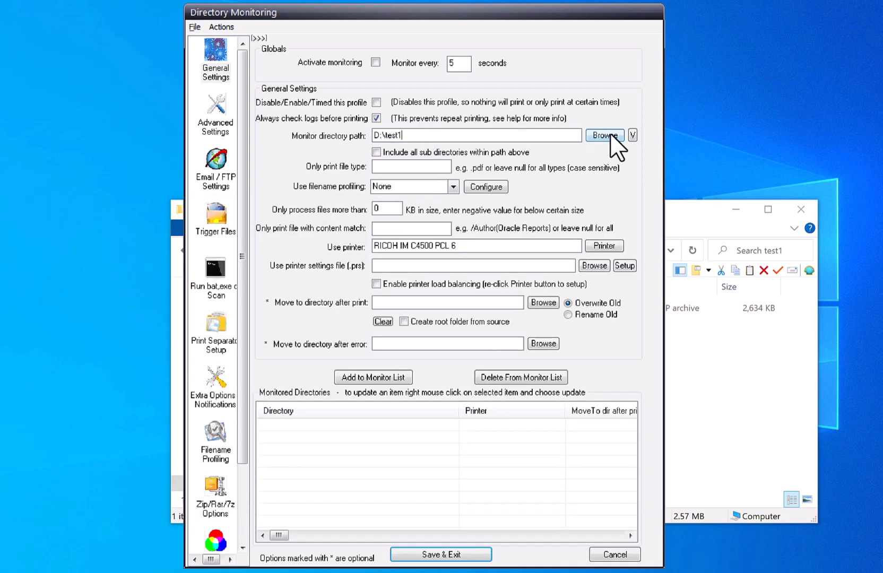
{"action": "mouse_move", "coordinate": [633, 135]}
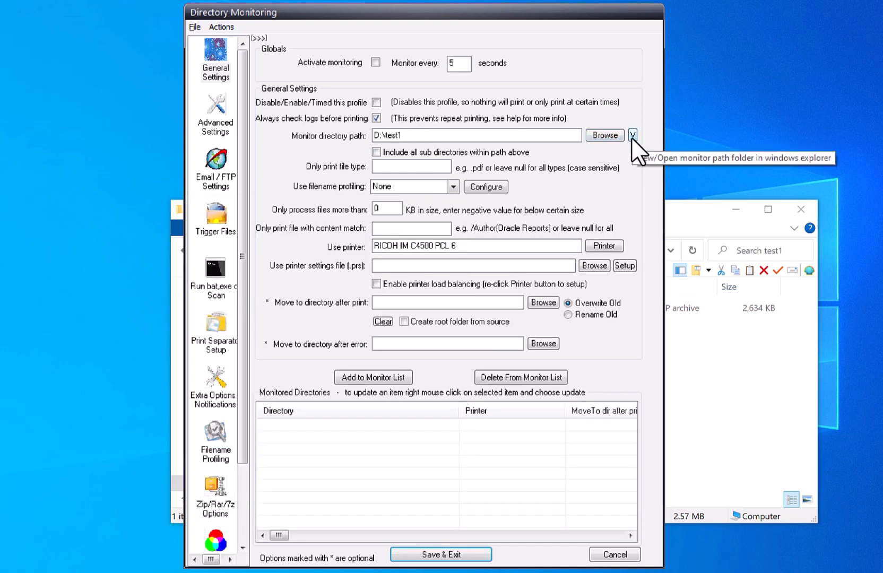
{"action": "left_click", "coordinate": [632, 134]}
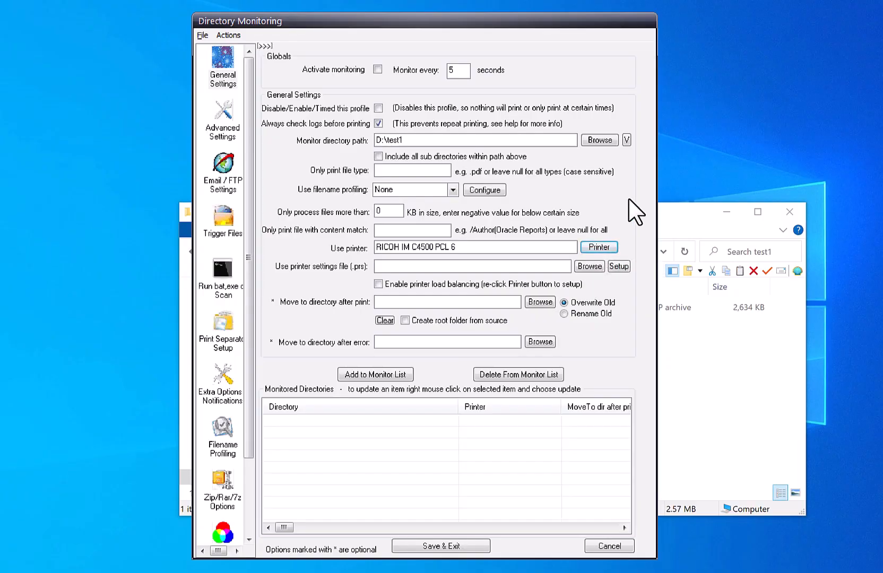
Set the profile's printer to Xerox WorkCentre 5890 PS.
{"action": "left_click", "coordinate": [599, 246]}
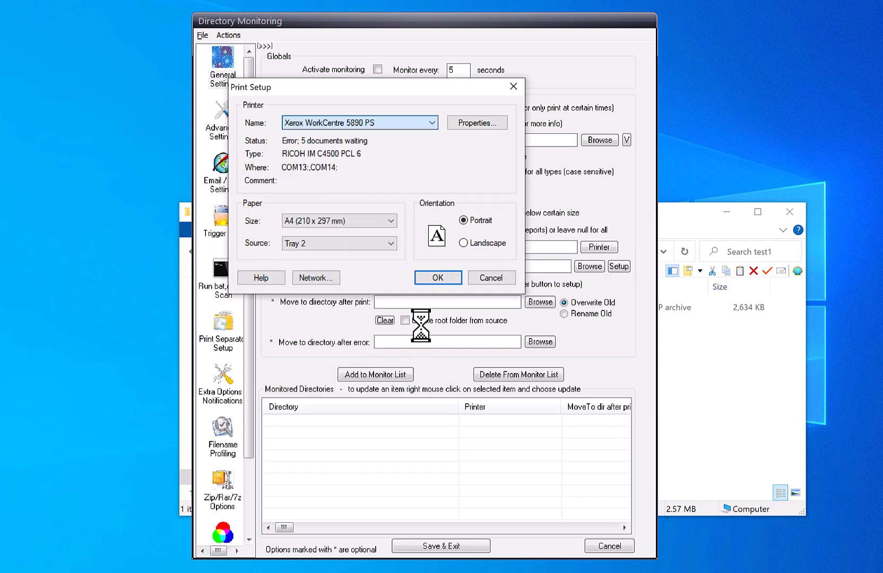
{"action": "left_click", "coordinate": [437, 278]}
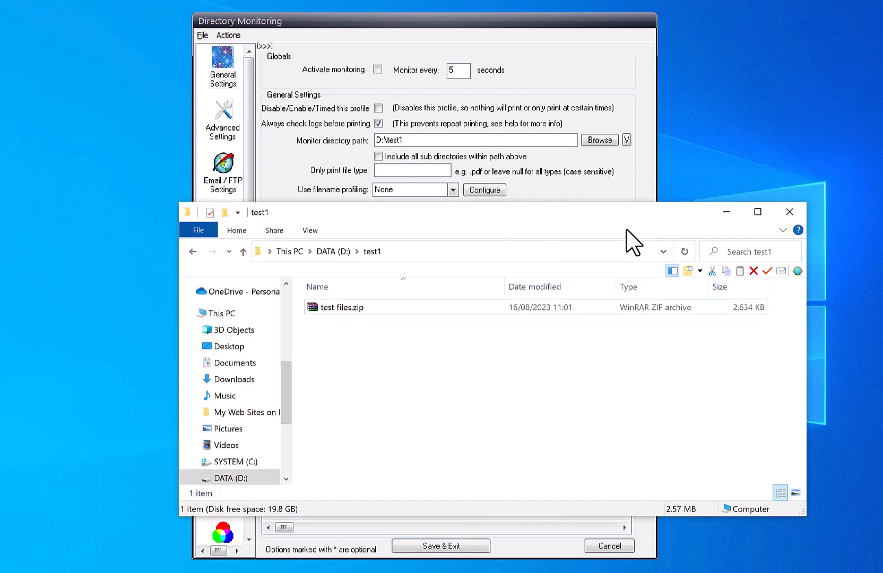
{"action": "mouse_move", "coordinate": [366, 466]}
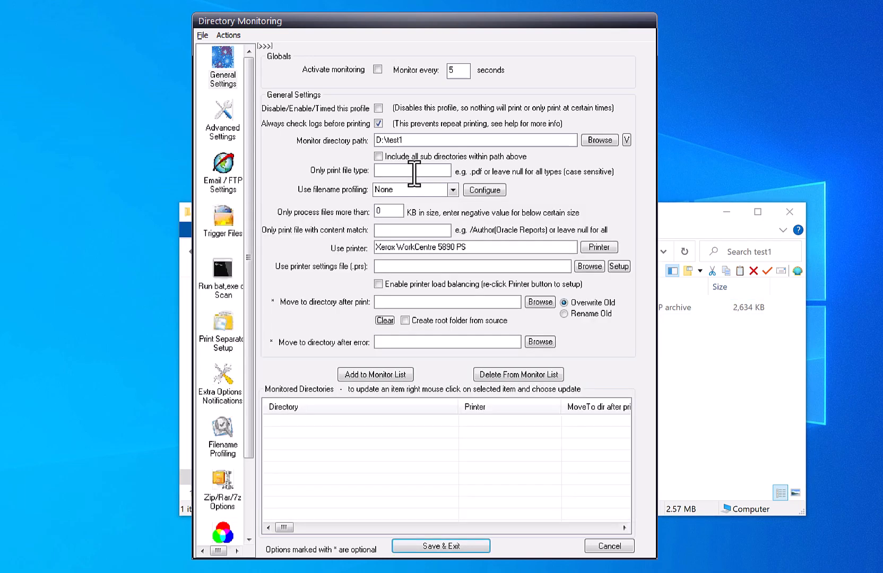
Enter .zip|.ZIP as the 'Only print file type' filter.
{"action": "type", "text": ".zip"}
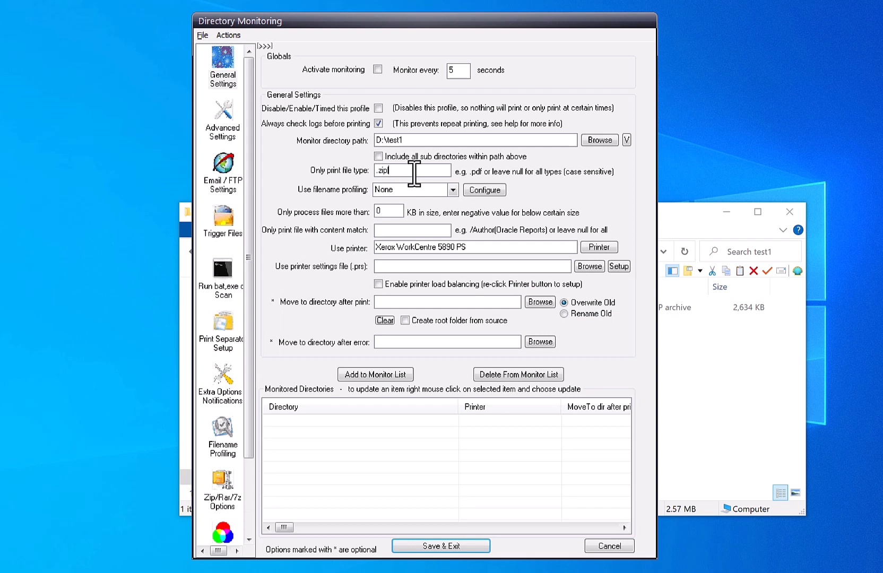
{"action": "type", "text": ".Zl"}
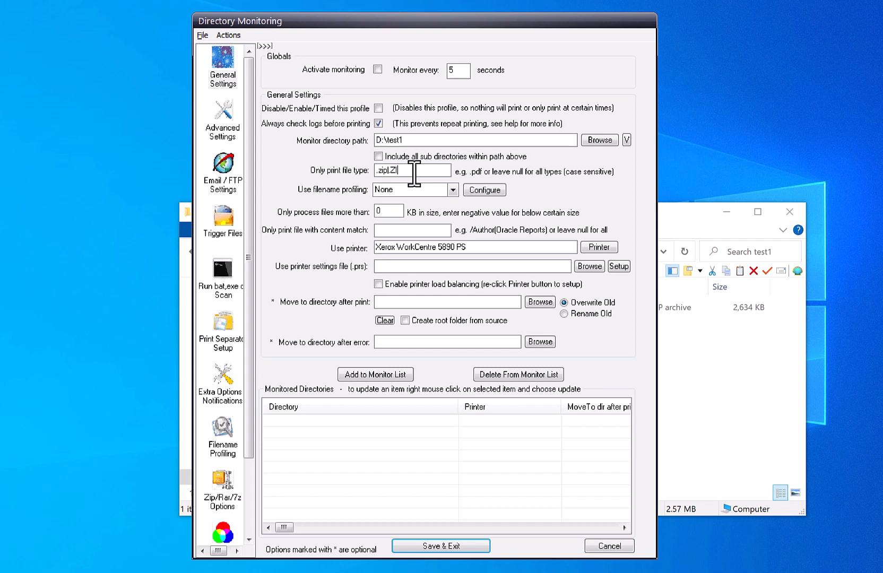
{"action": "type", "text": "IP"}
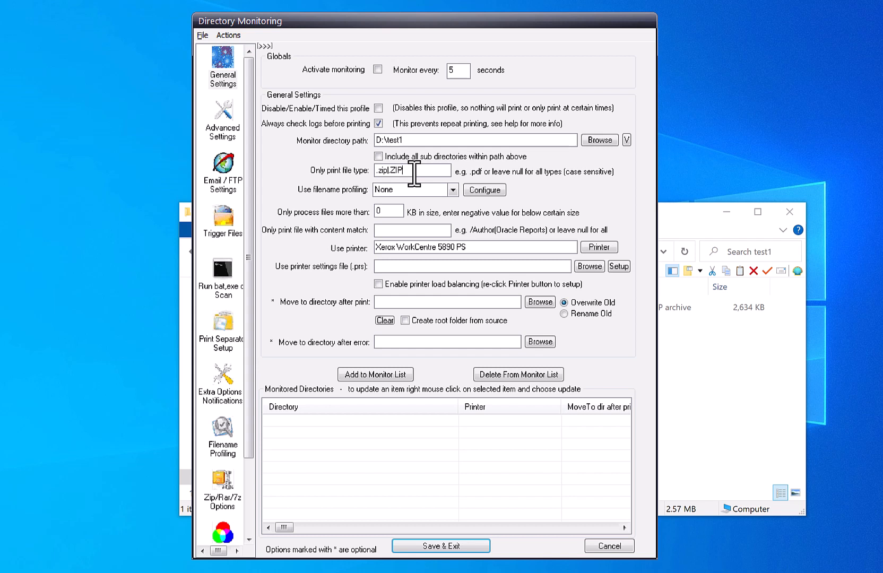
{"action": "mouse_move", "coordinate": [374, 373]}
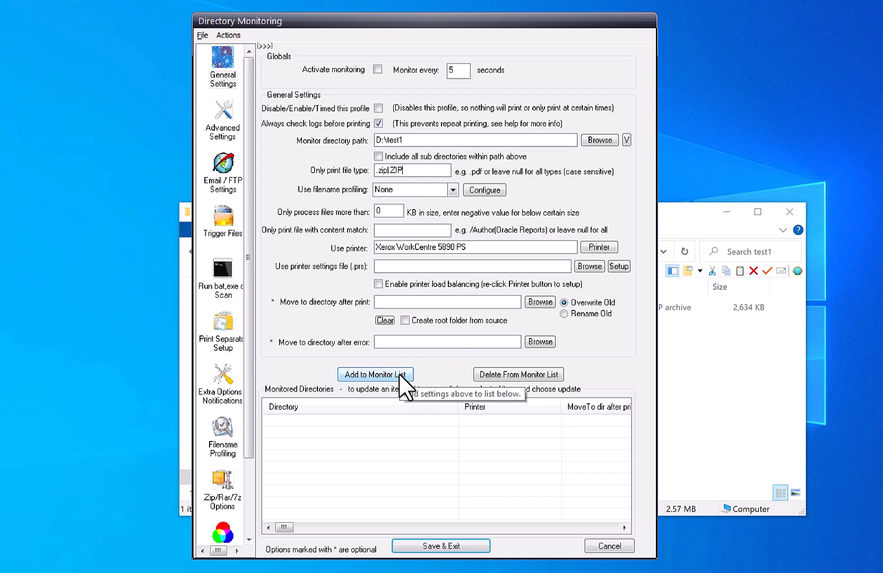
Add D:\test1 to the monitor list, activate monitoring every 6 seconds, and save.
{"action": "left_click", "coordinate": [375, 374]}
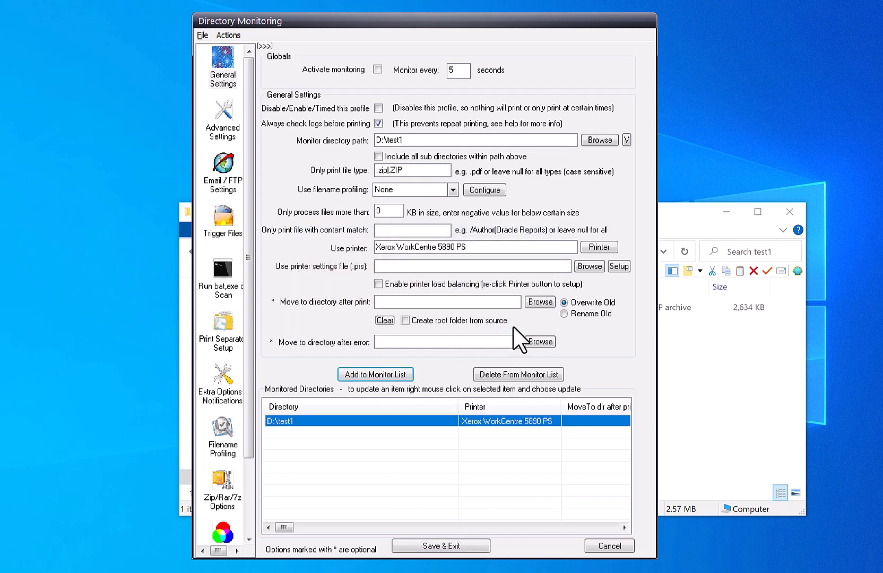
{"action": "left_click", "coordinate": [378, 69]}
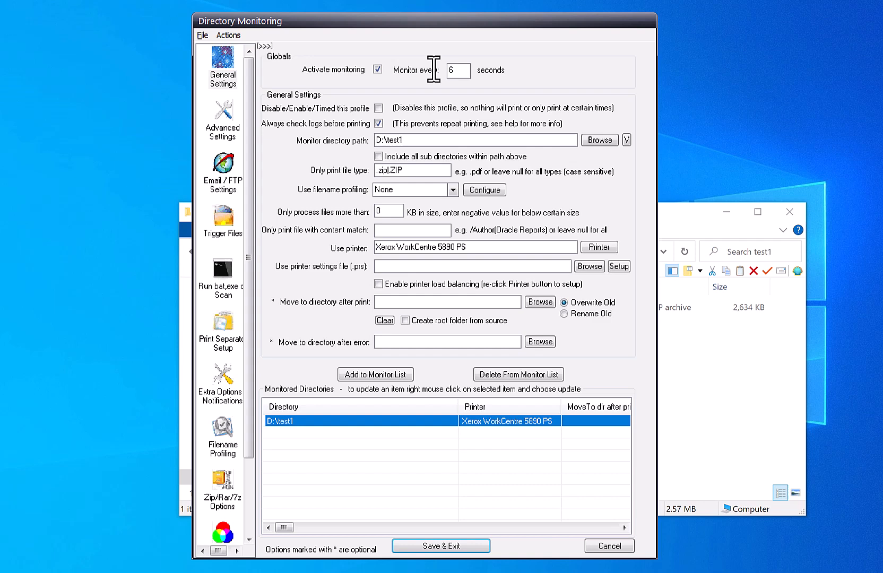
{"action": "left_click", "coordinate": [441, 546]}
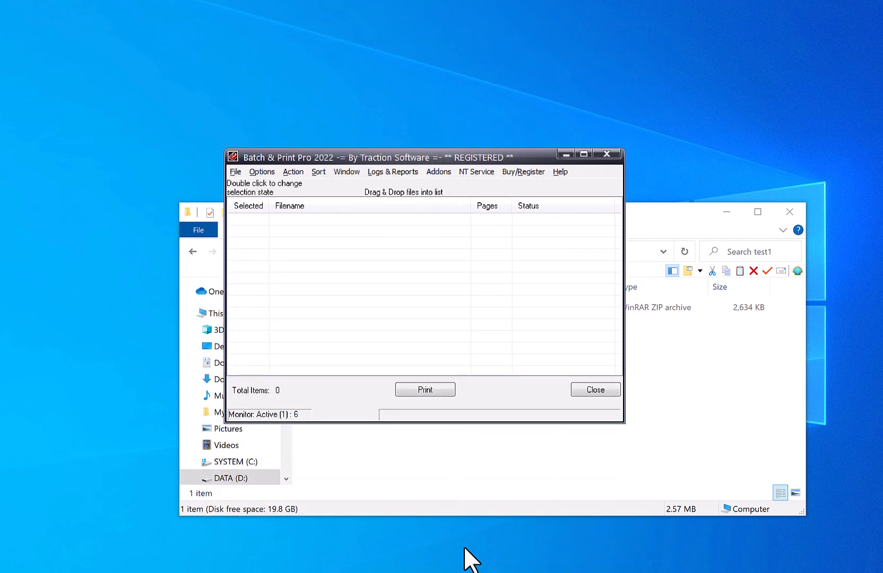
{"action": "mouse_move", "coordinate": [303, 430]}
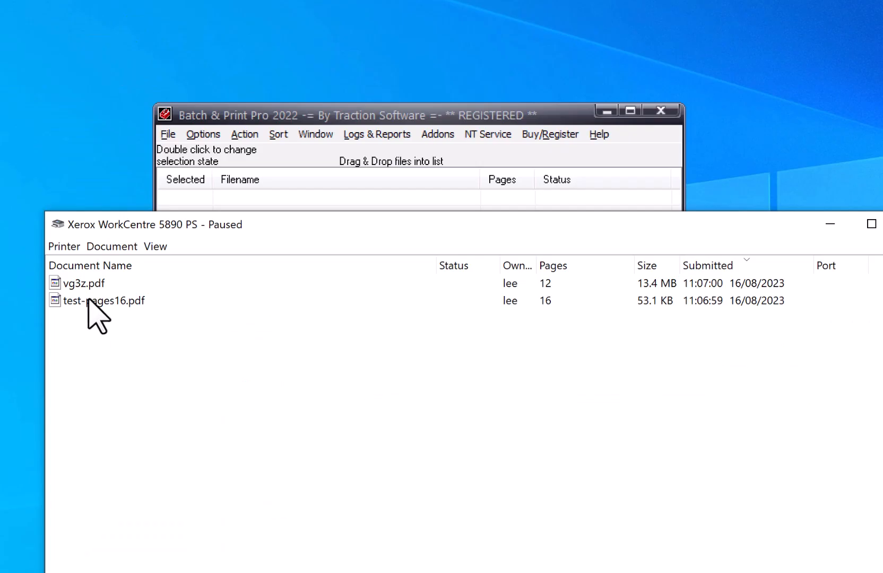
Browse the extracted 'test files.zip - sif8' folder holding test-pages16.pdf and vg3z.pdf.
{"action": "left_click", "coordinate": [104, 300]}
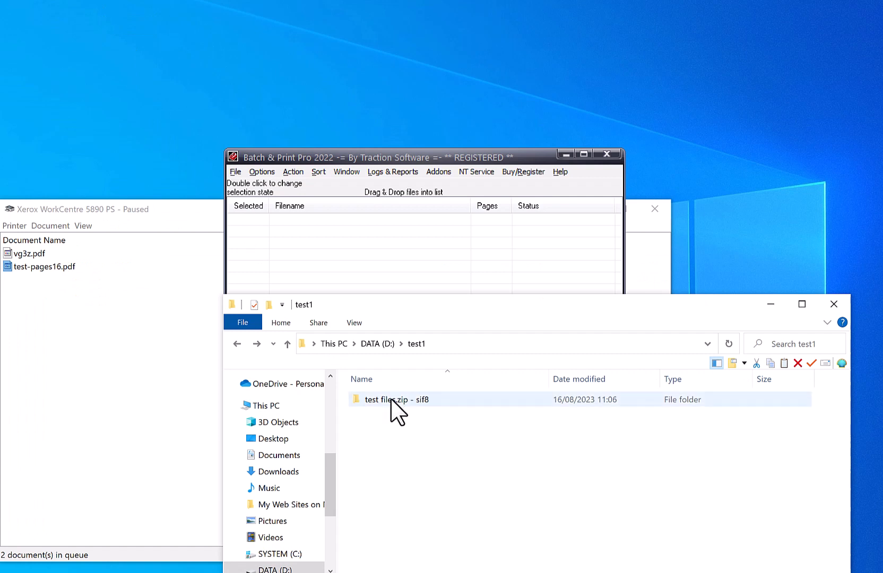
{"action": "double_click", "coordinate": [397, 399]}
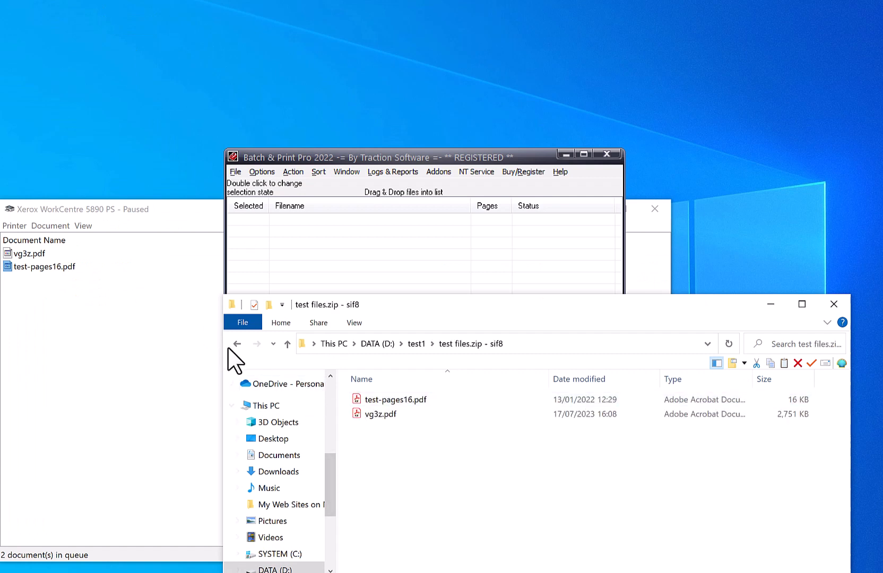
{"action": "left_click", "coordinate": [235, 344]}
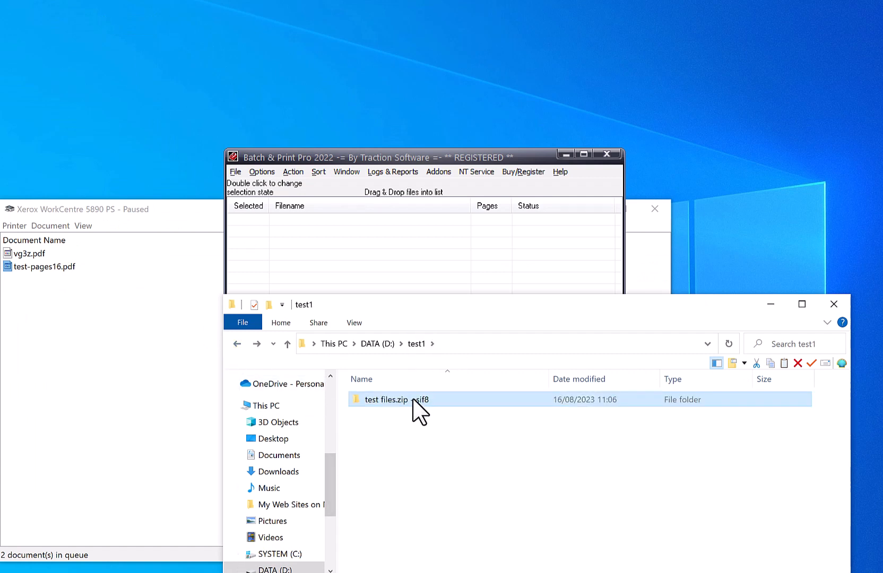
{"action": "double_click", "coordinate": [387, 399]}
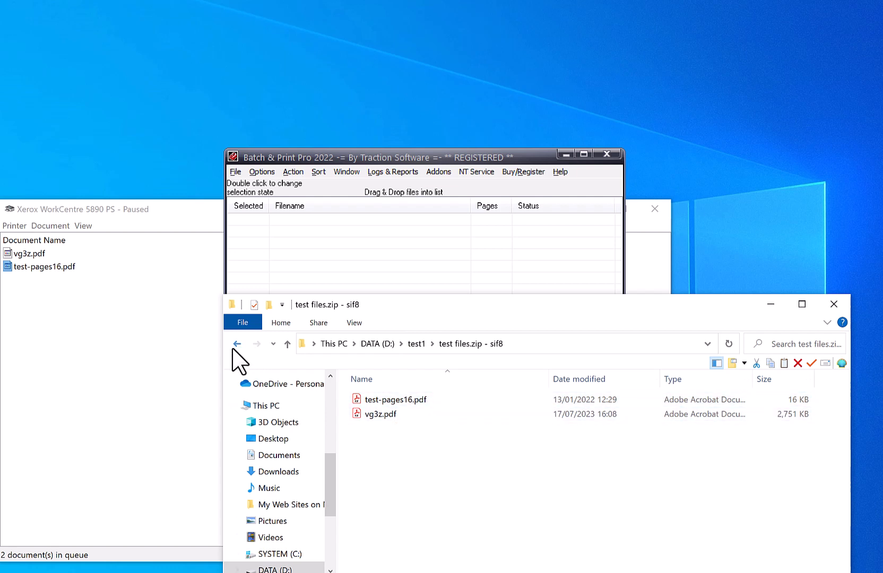
{"action": "left_click", "coordinate": [237, 344]}
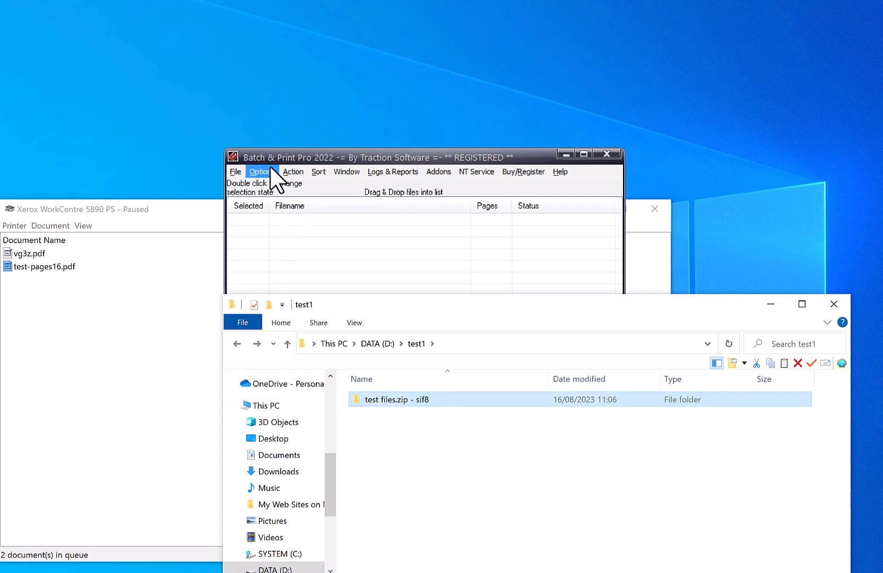
{"action": "mouse_move", "coordinate": [259, 177]}
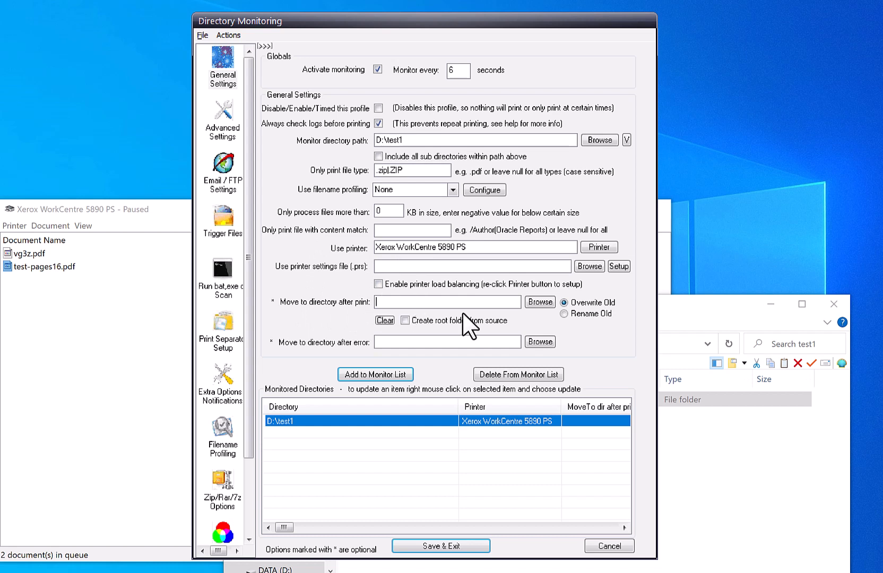
{"action": "mouse_move", "coordinate": [411, 140]}
{"action": "type", "text": "D:\\test1"}
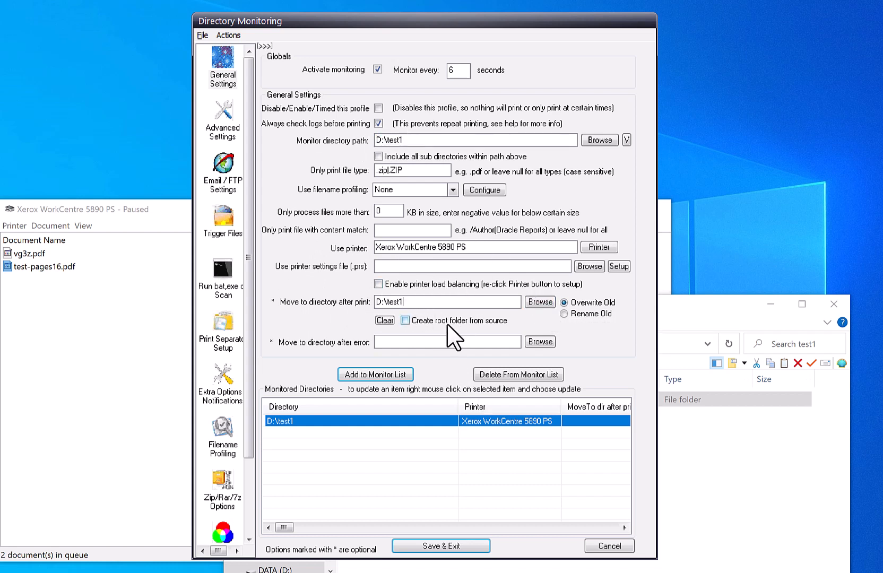
Set the after-print move folder to D:\test1\done, update the D:\test1 entry, and save.
{"action": "type", "text": "\\done"}
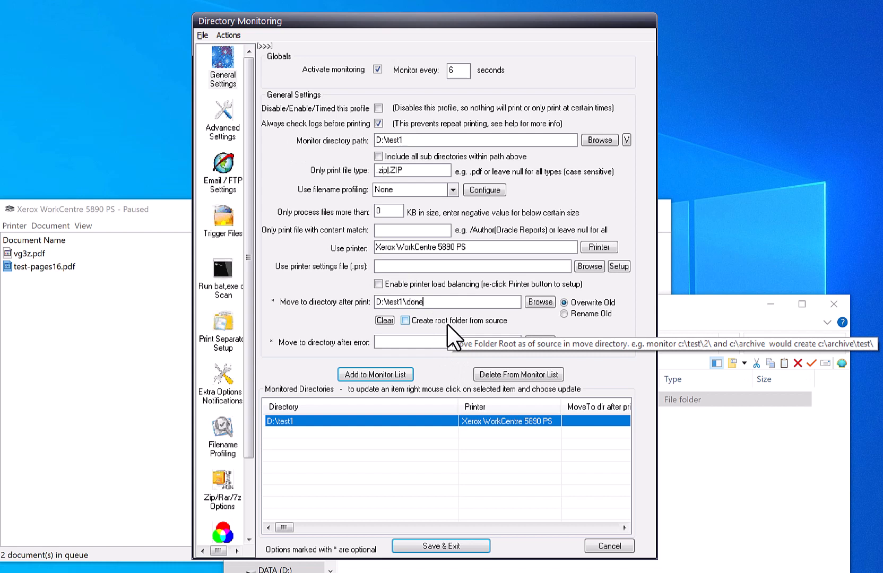
{"action": "mouse_move", "coordinate": [409, 431]}
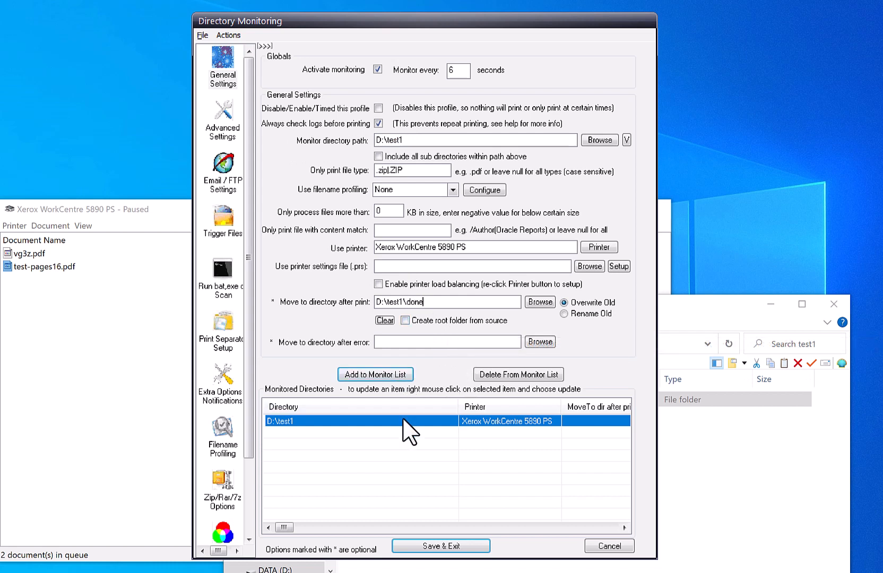
{"action": "mouse_move", "coordinate": [407, 428]}
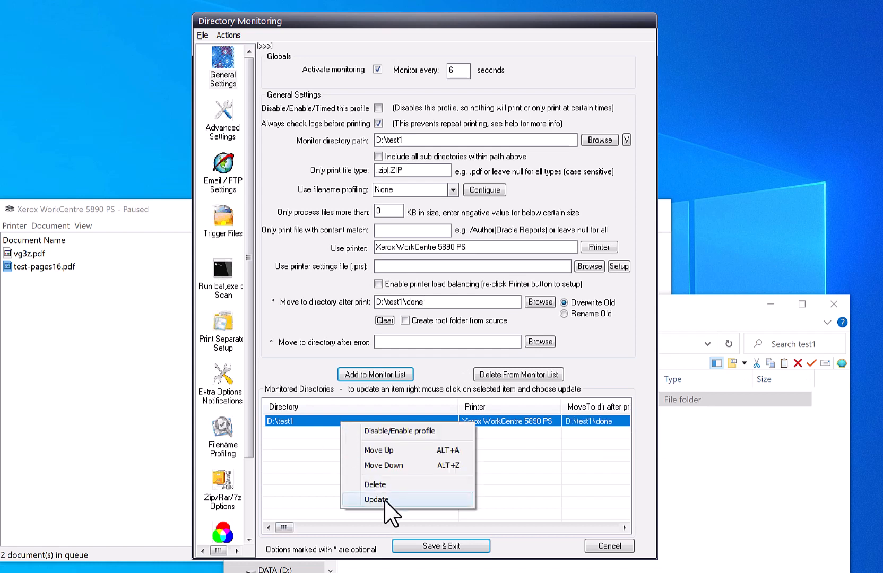
{"action": "left_click", "coordinate": [376, 500]}
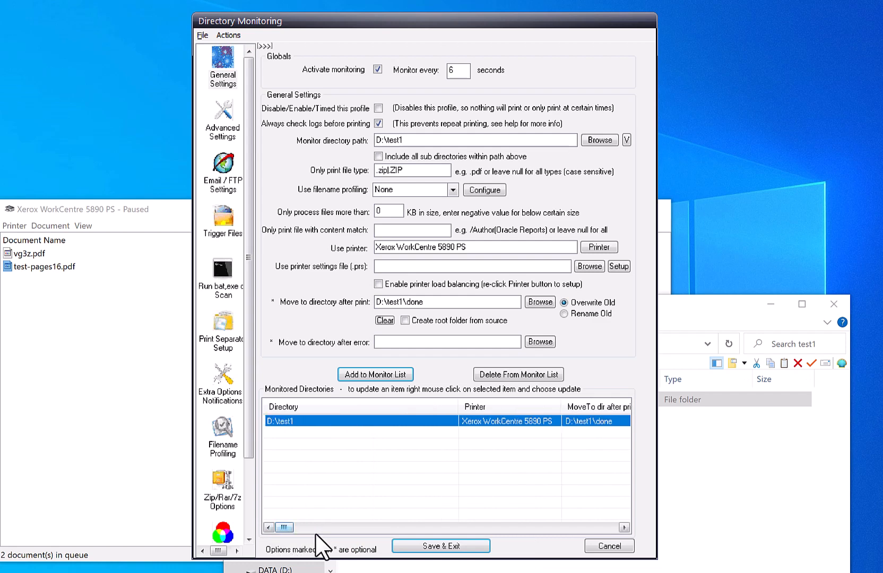
{"action": "left_click", "coordinate": [609, 546]}
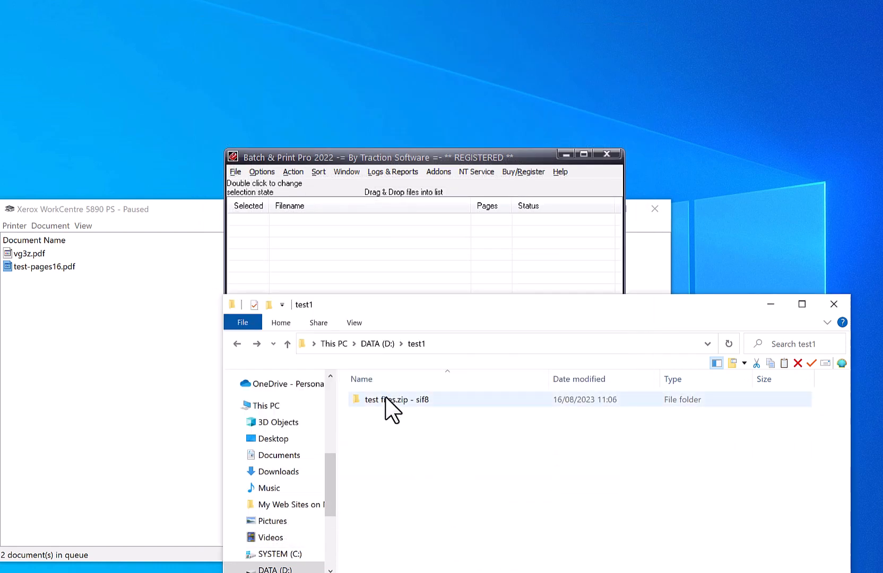
{"action": "mouse_move", "coordinate": [391, 400]}
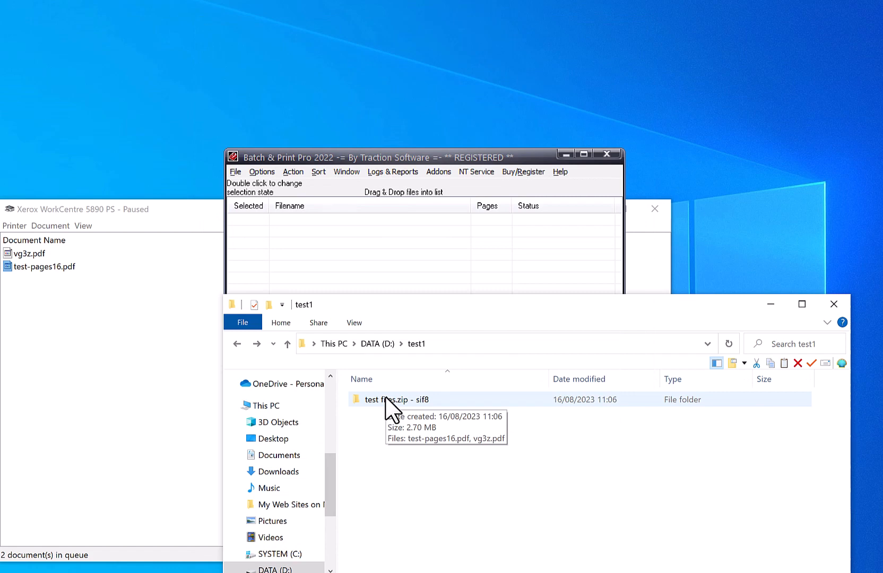
Compress vg3z.pdf into a new vg3z.zip archive with WinRAR's Add to archive.
{"action": "double_click", "coordinate": [398, 399]}
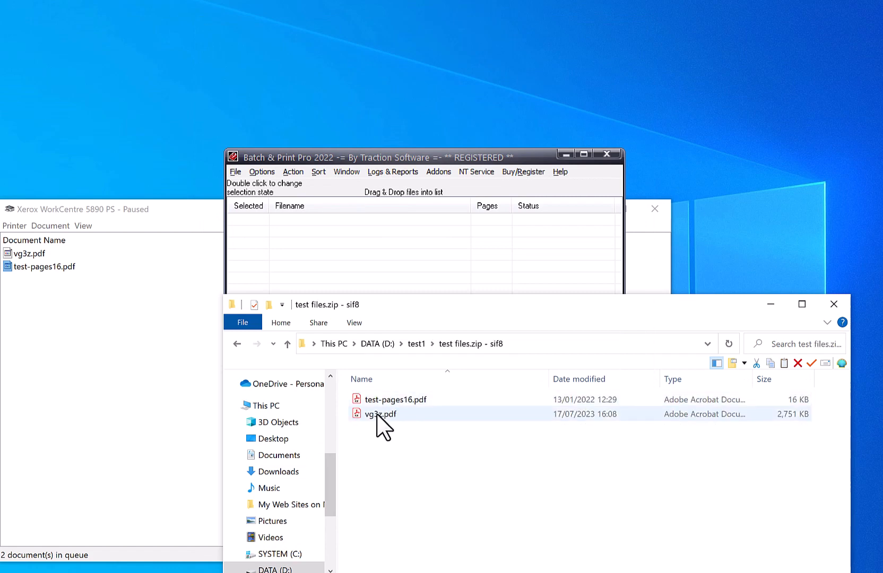
{"action": "right_click", "coordinate": [380, 413]}
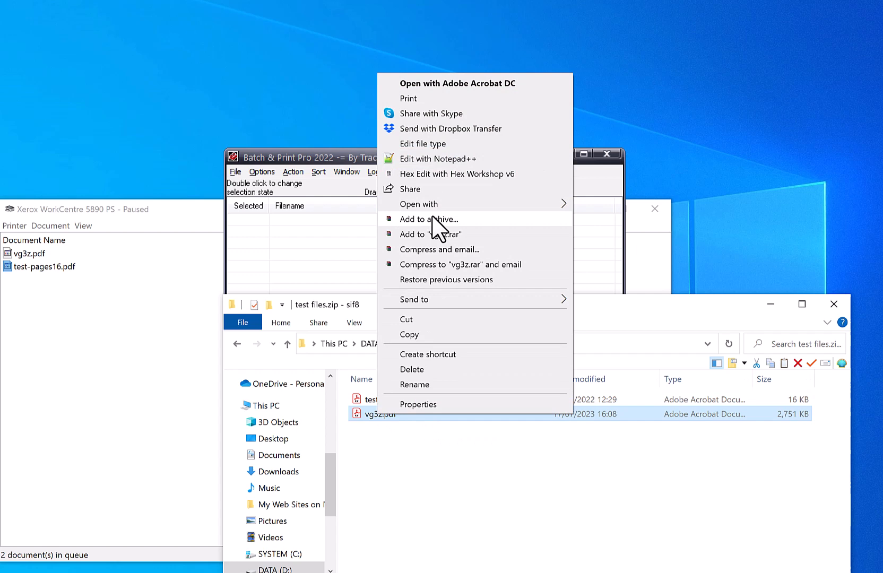
{"action": "left_click", "coordinate": [429, 219]}
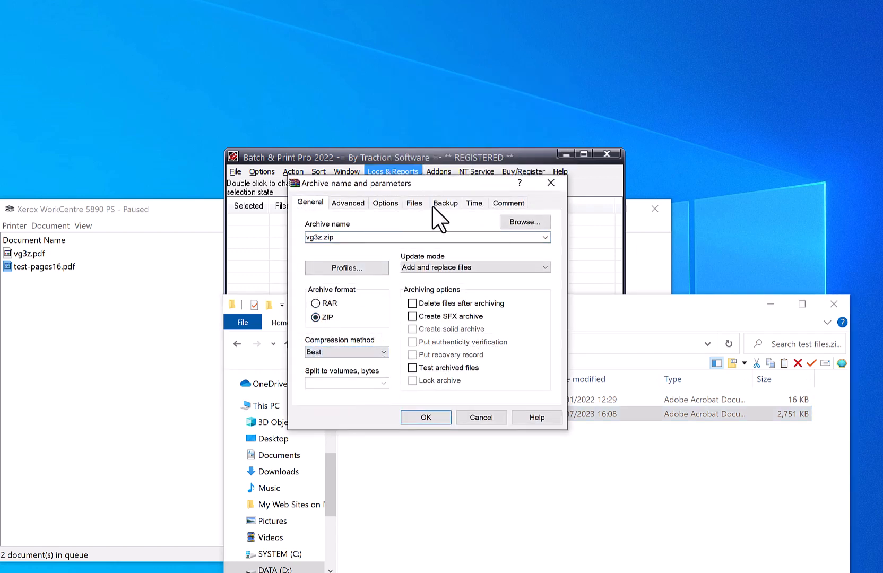
{"action": "left_click", "coordinate": [414, 203]}
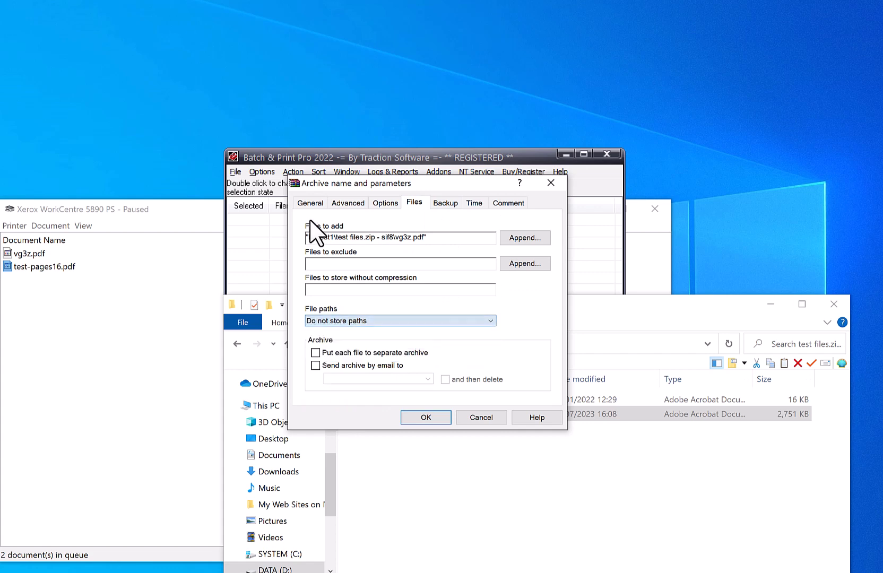
{"action": "left_click", "coordinate": [425, 417]}
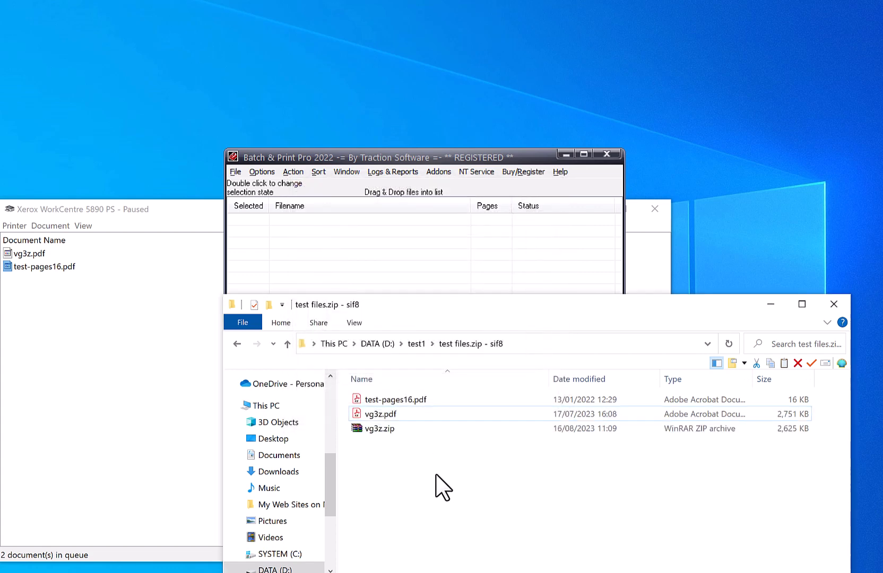
Select the new vg3z.zip and navigate back up to the test1 folder.
{"action": "left_click", "coordinate": [380, 429]}
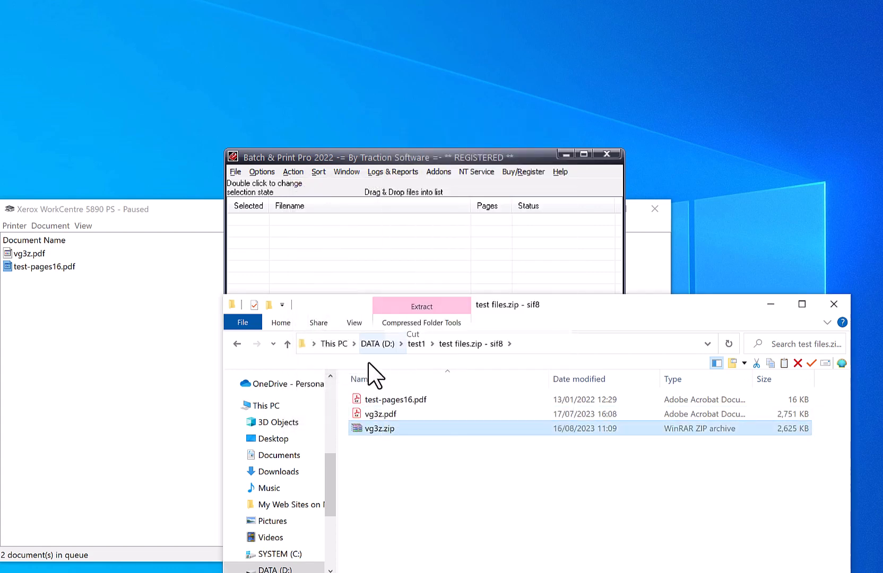
{"action": "left_click", "coordinate": [286, 343]}
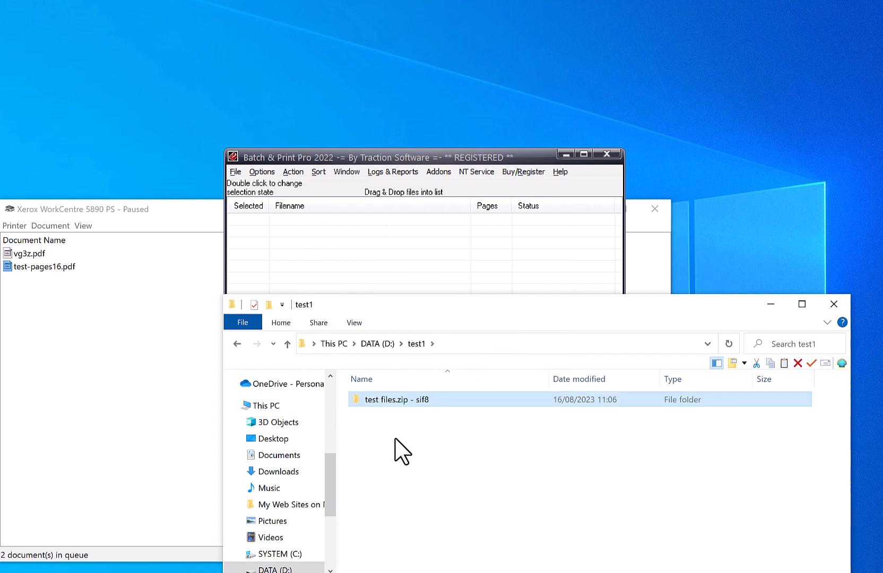
{"action": "left_click", "coordinate": [380, 414]}
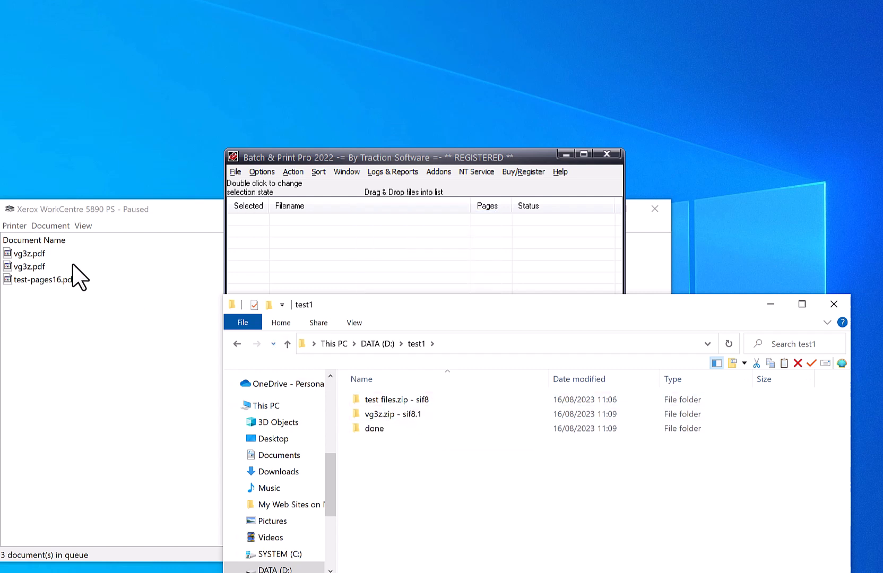
Enter the done folder to see the processed vg3z.zip - sif8.1 output.
{"action": "left_click", "coordinate": [374, 428]}
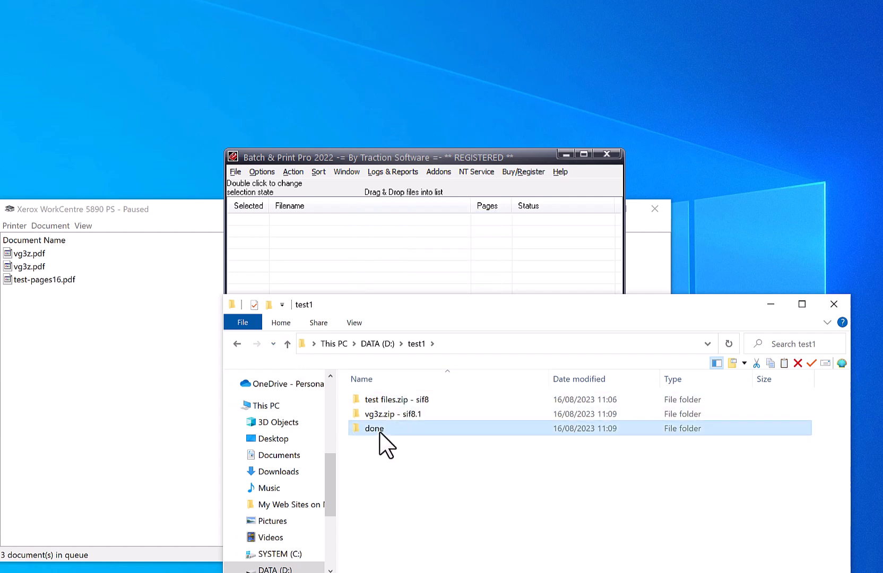
{"action": "double_click", "coordinate": [373, 428]}
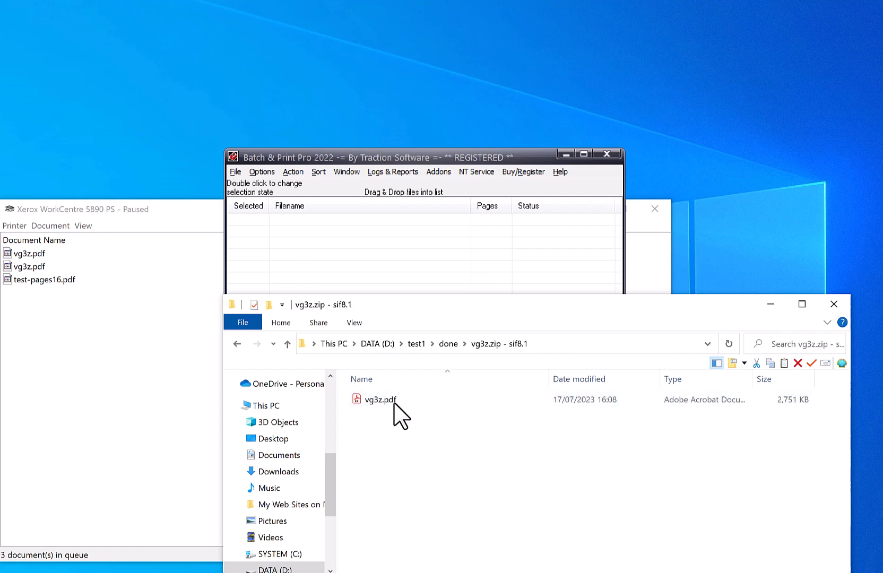
{"action": "mouse_move", "coordinate": [448, 344]}
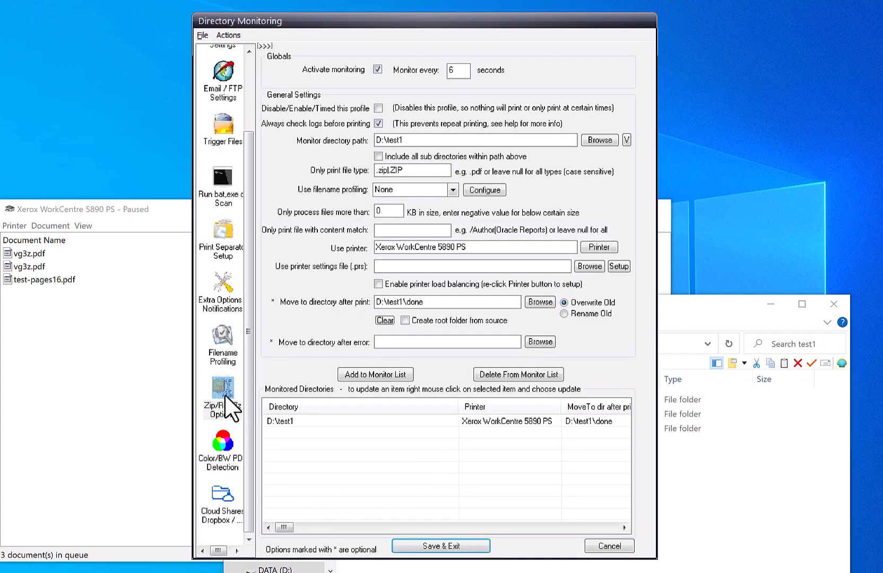
{"action": "mouse_move", "coordinate": [225, 411]}
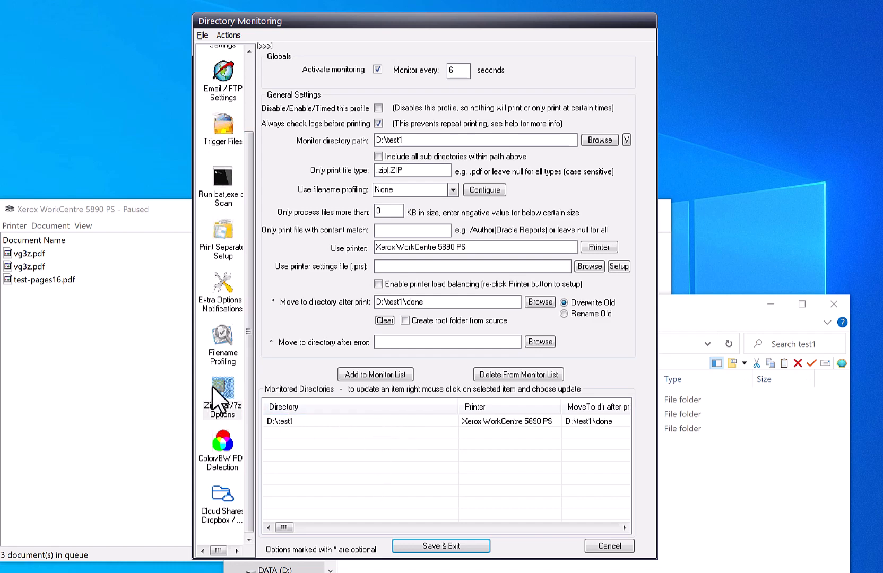
Show the Zip/7-Zip & Rar Files Options in the monitoring setup.
{"action": "left_click", "coordinate": [221, 395]}
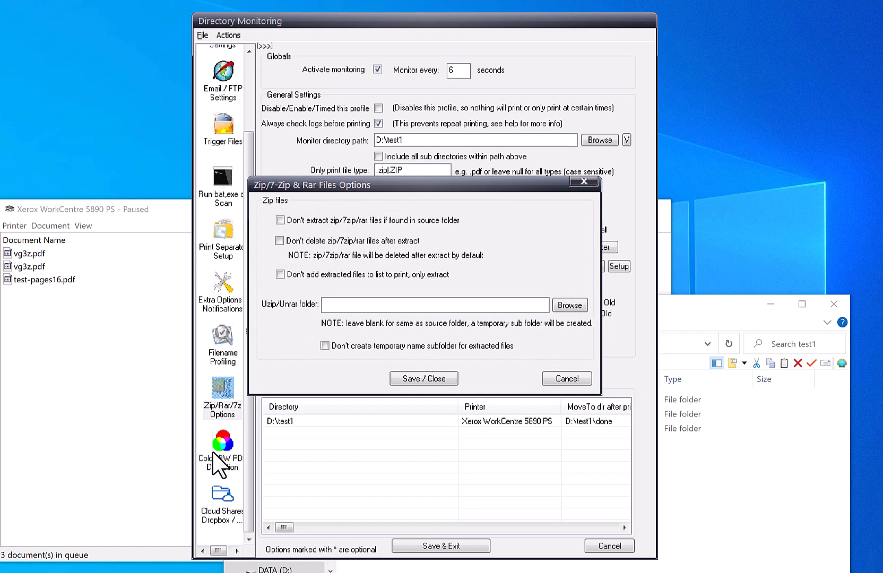
{"action": "mouse_move", "coordinate": [222, 390]}
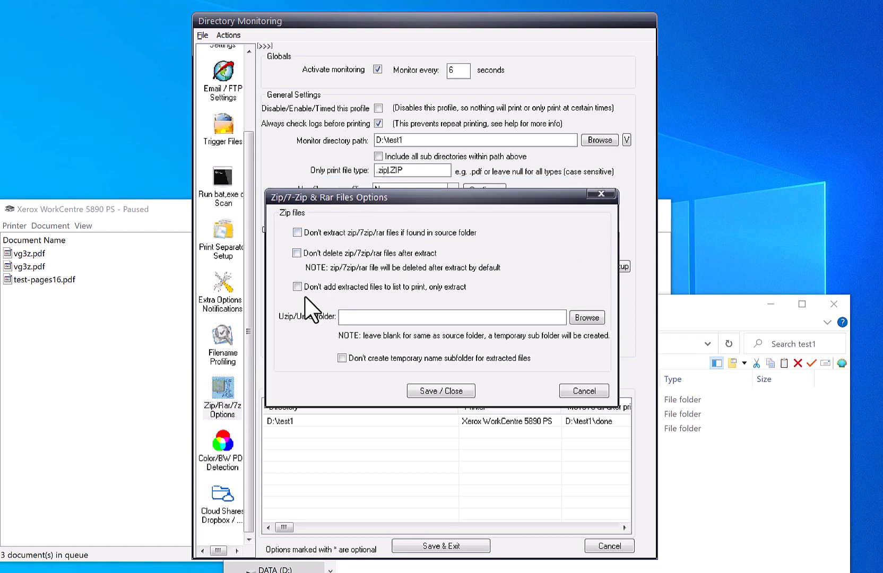
{"action": "mouse_move", "coordinate": [330, 323]}
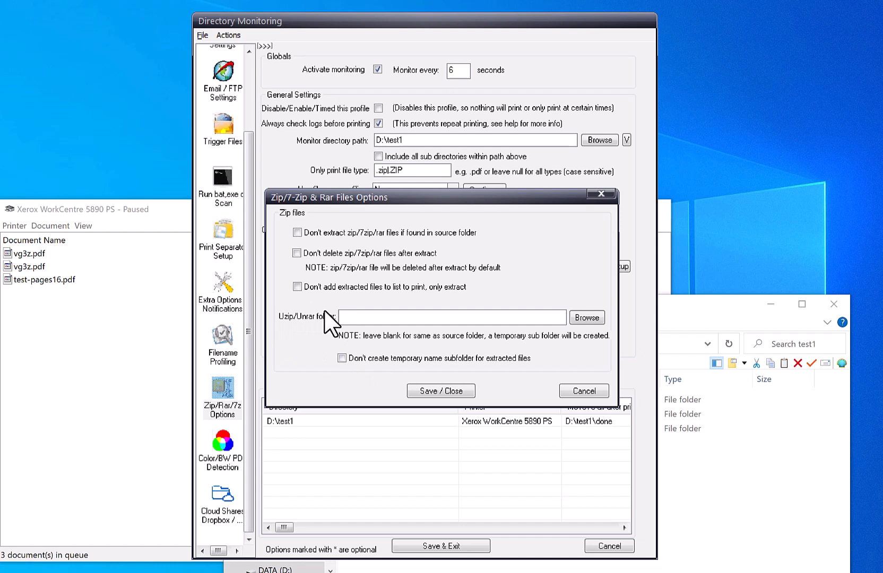